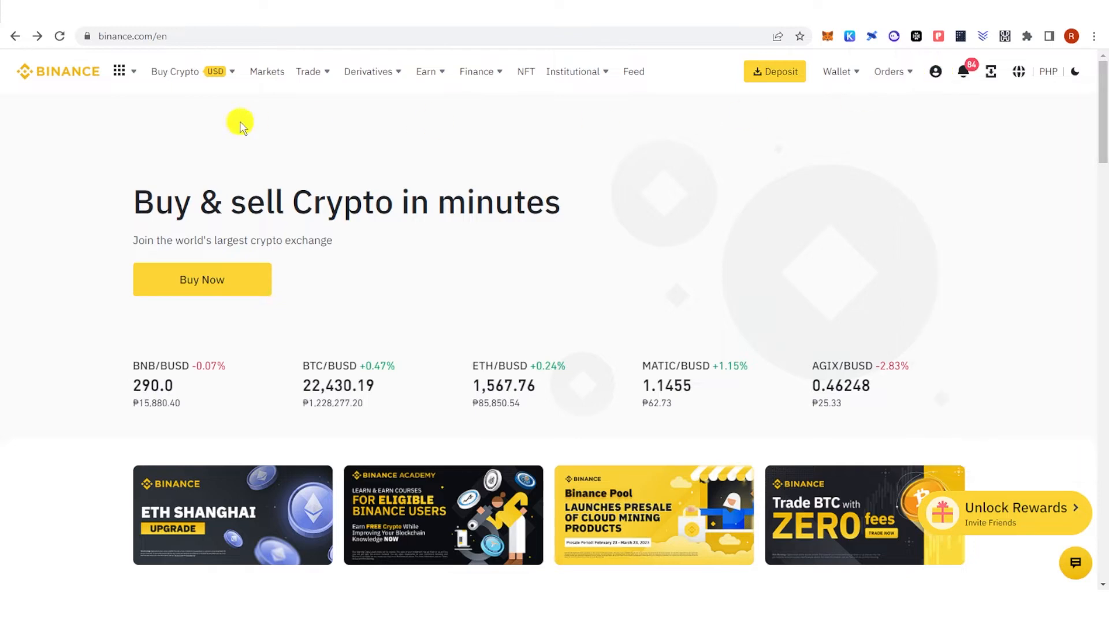
Choose Spot from the Trade menu to reach the BTC/USDT spot page
click(308, 71)
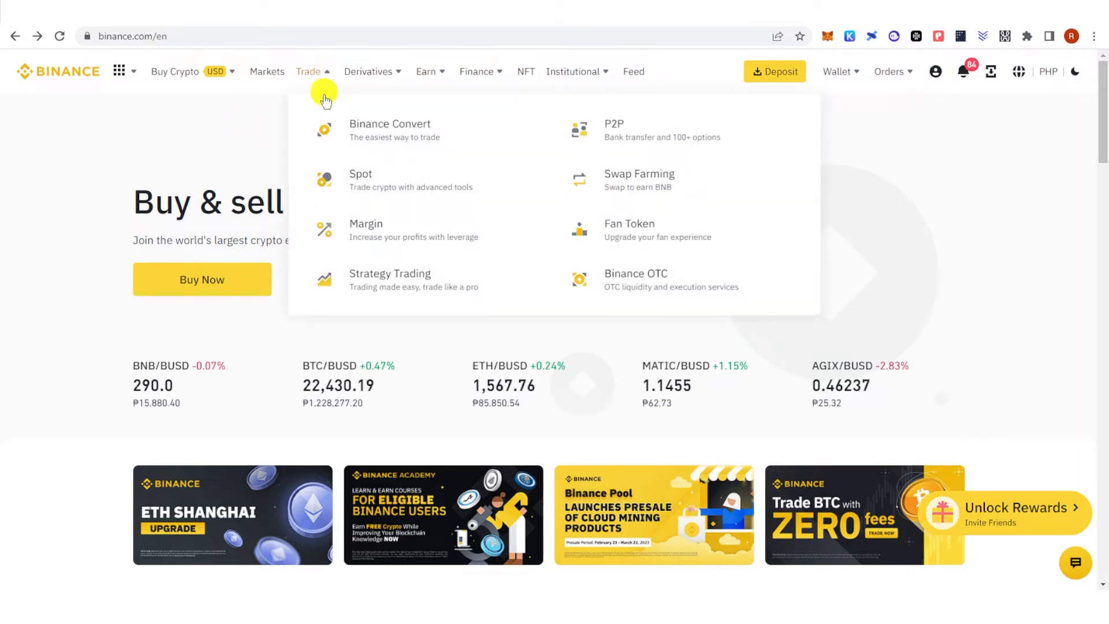
click(360, 174)
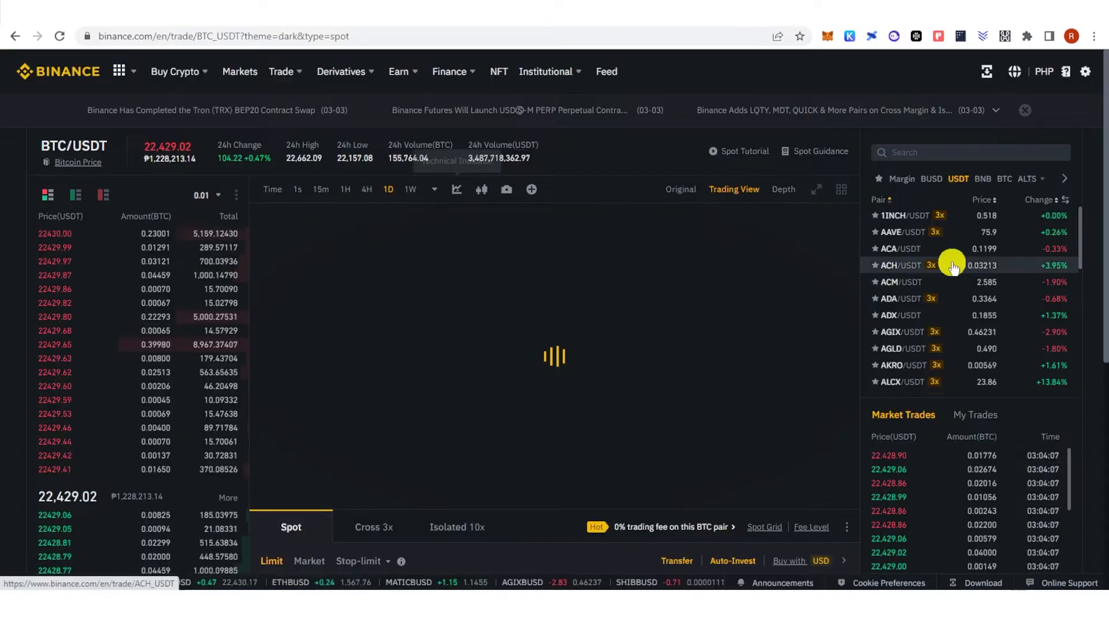
Show spot Trade History filtered to 3 Months, listing BNB/BUSD, APT/BUSD and OCEAN/BUSD trades
scroll(down, 3)
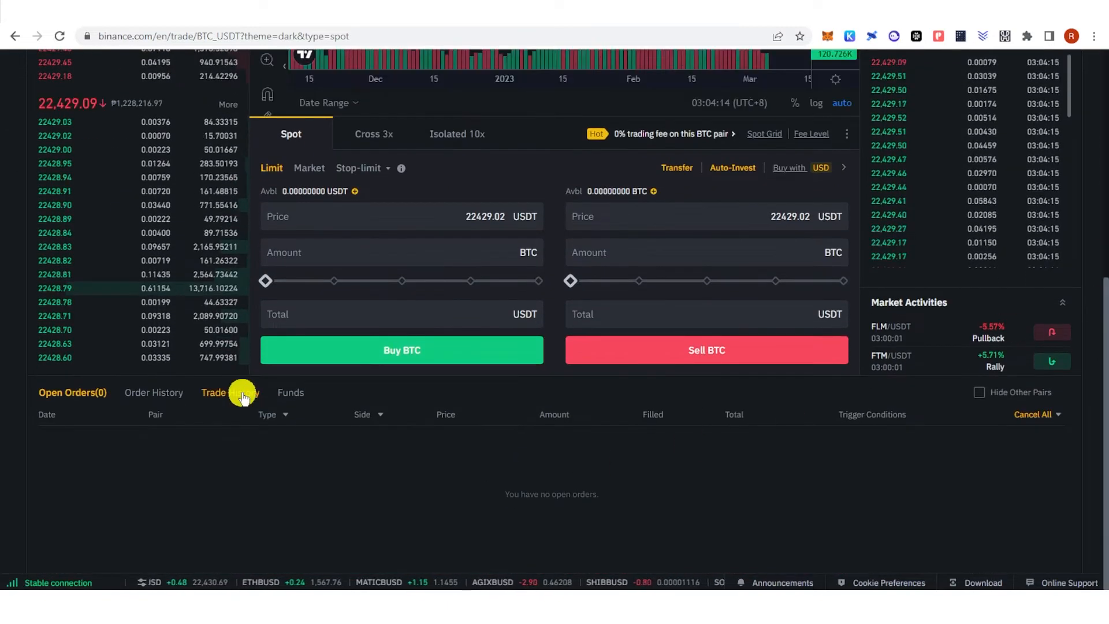
click(229, 393)
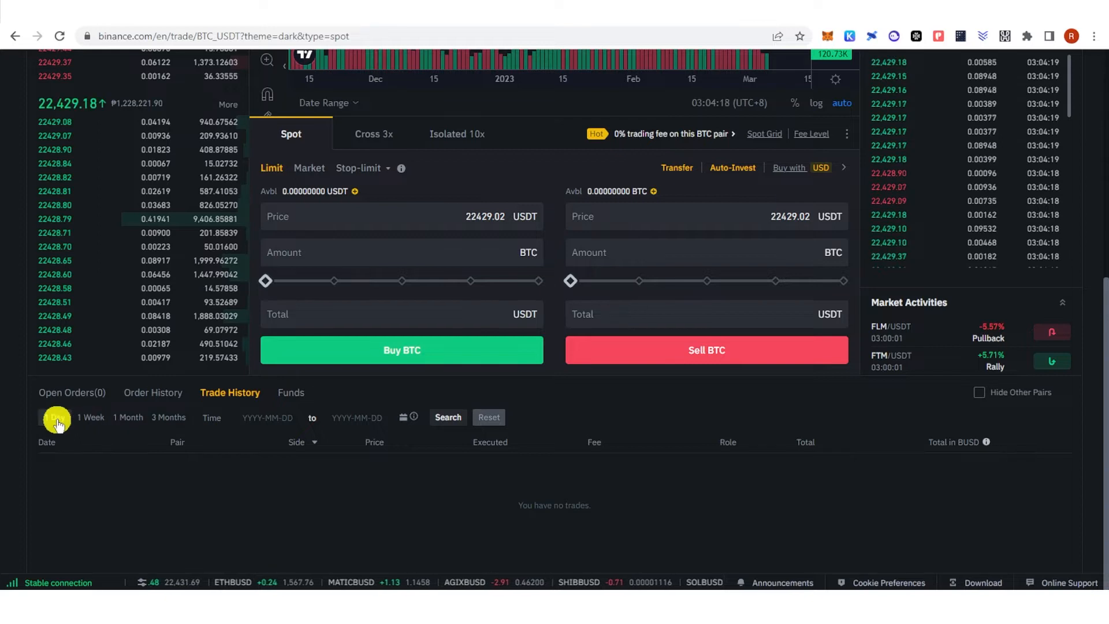
click(55, 418)
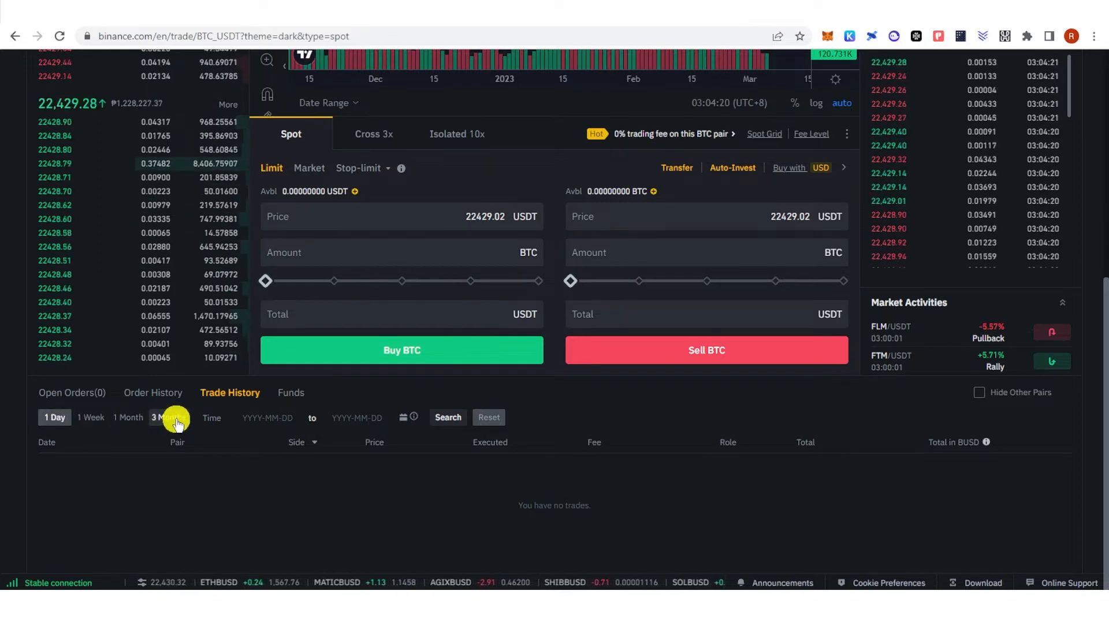
click(158, 417)
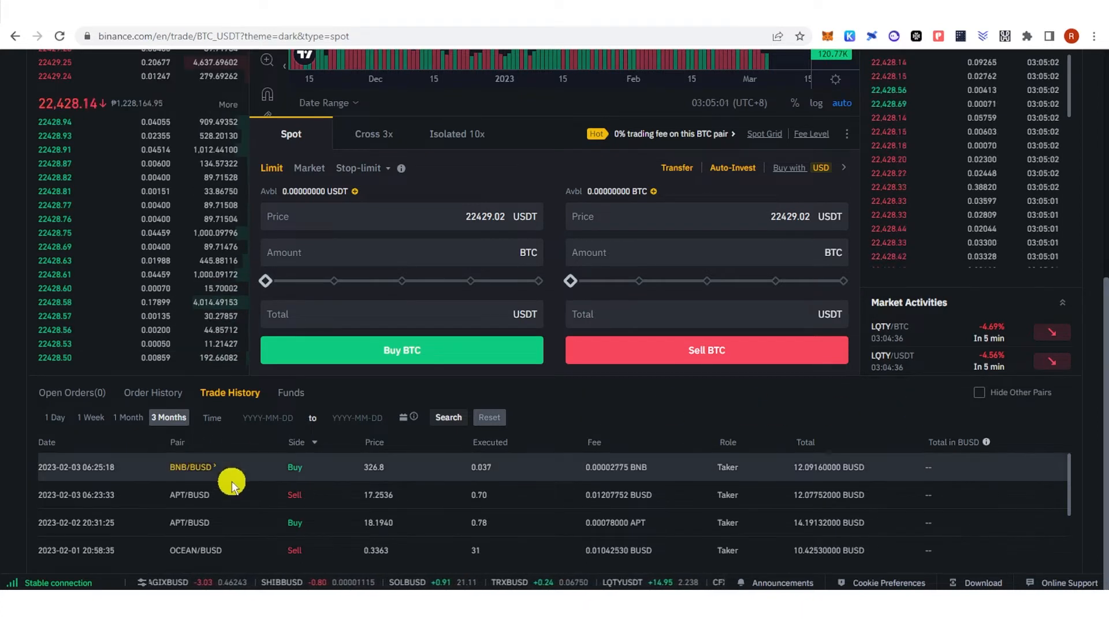
mouse_move(368, 467)
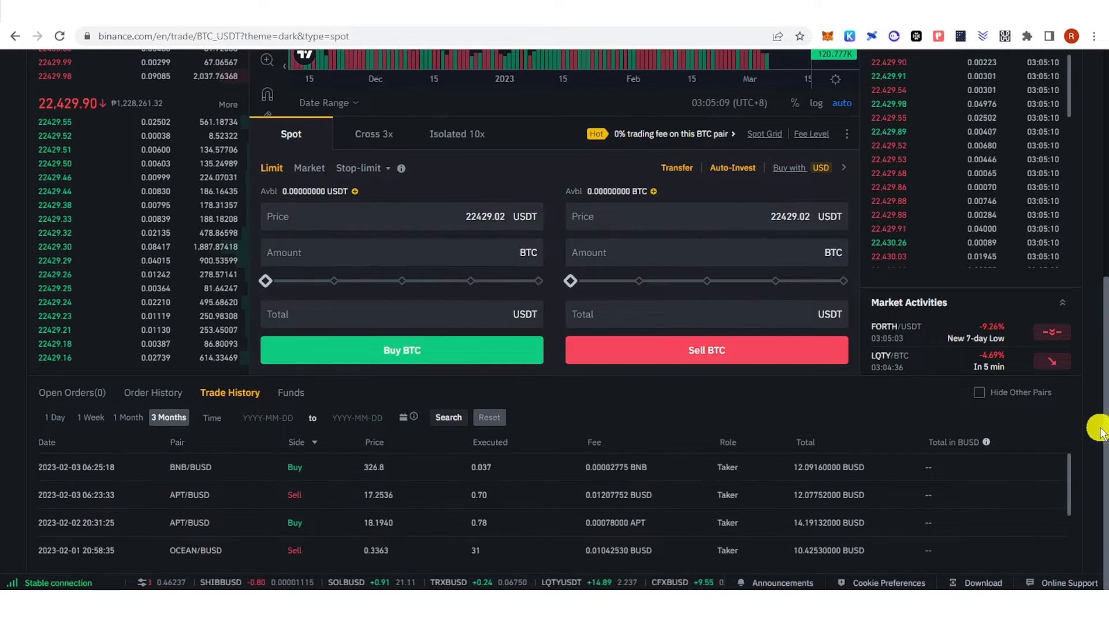
Choose USDⓈ-M Futures from the Derivatives menu to load the BTCUSDT futures page
scroll(up, 3)
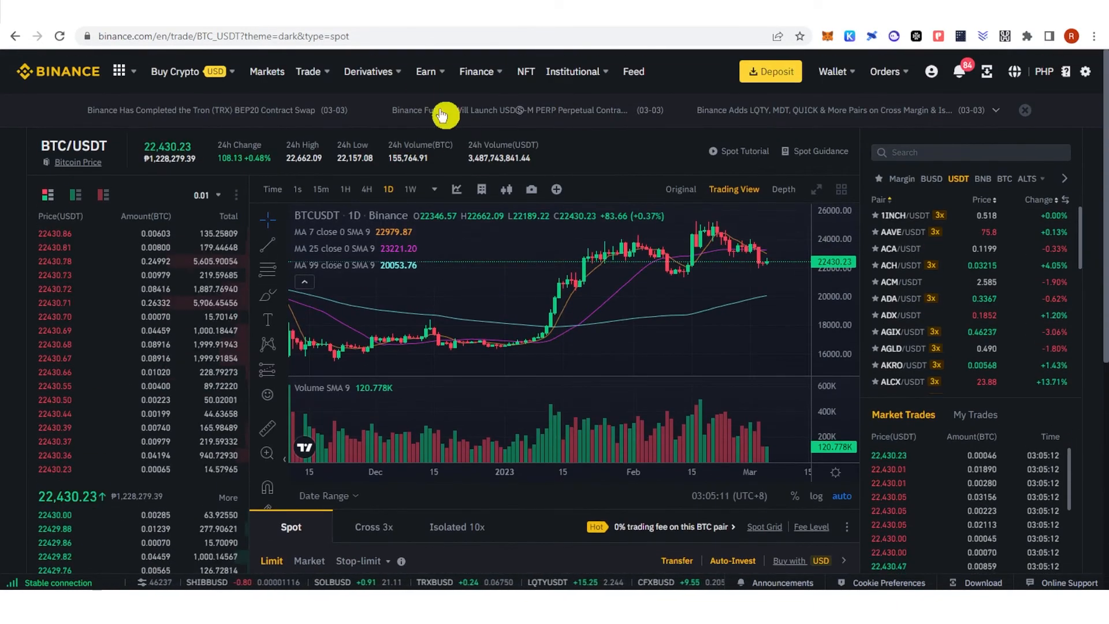
click(368, 70)
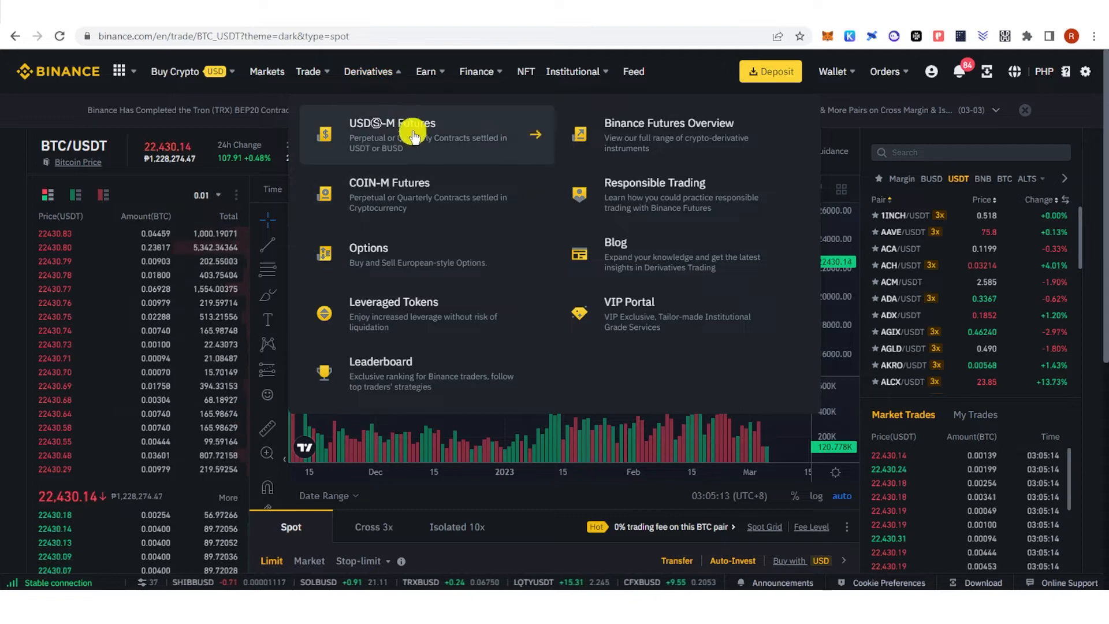
mouse_move(360, 195)
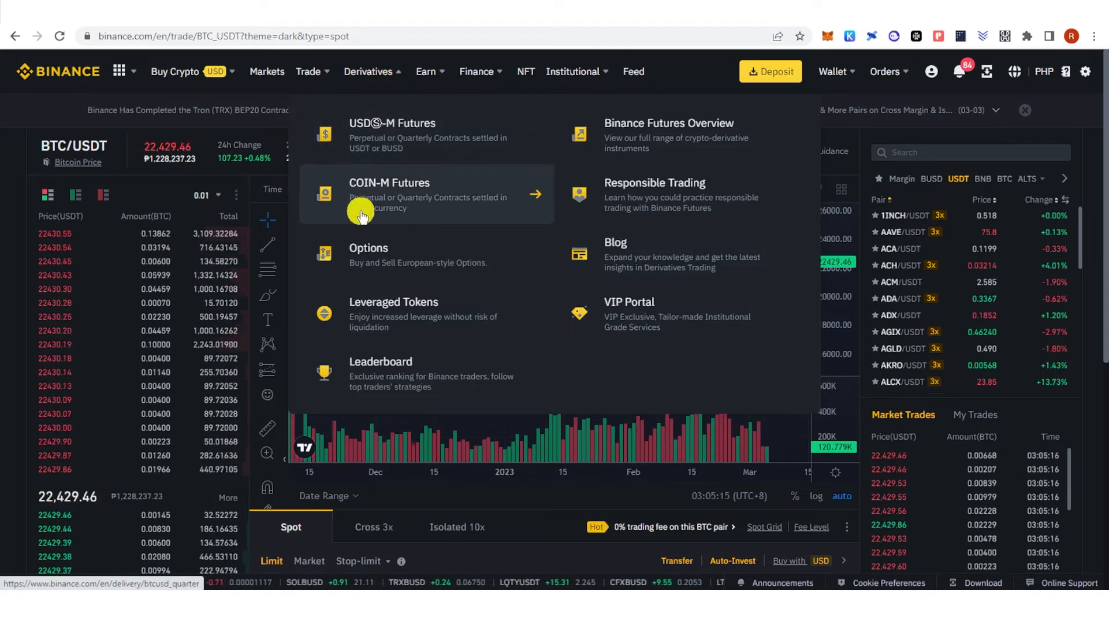
mouse_move(399, 127)
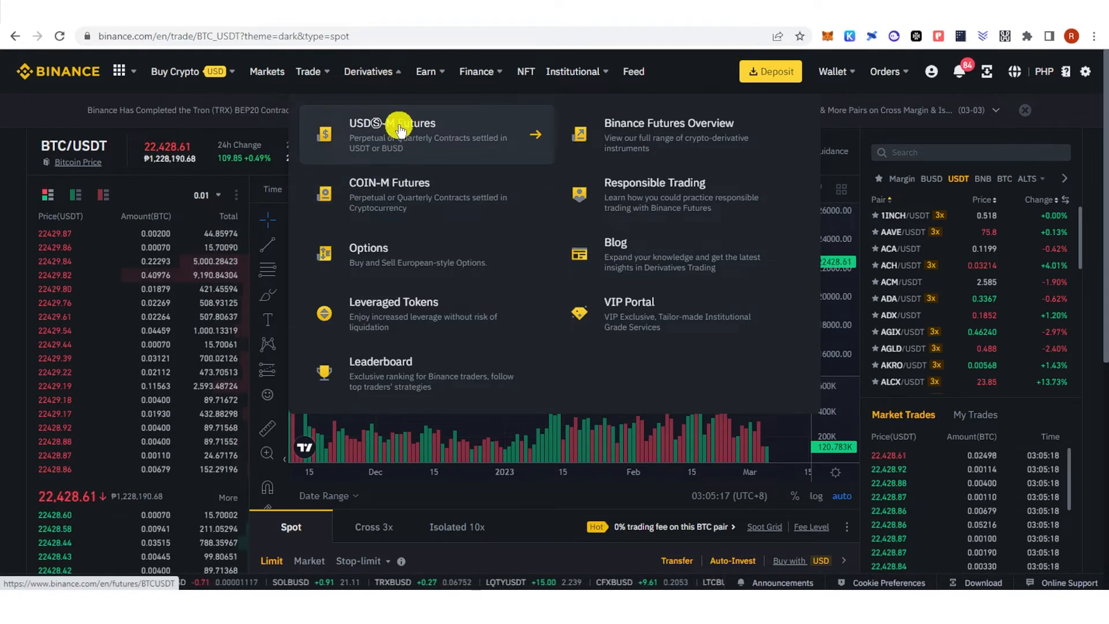
click(393, 135)
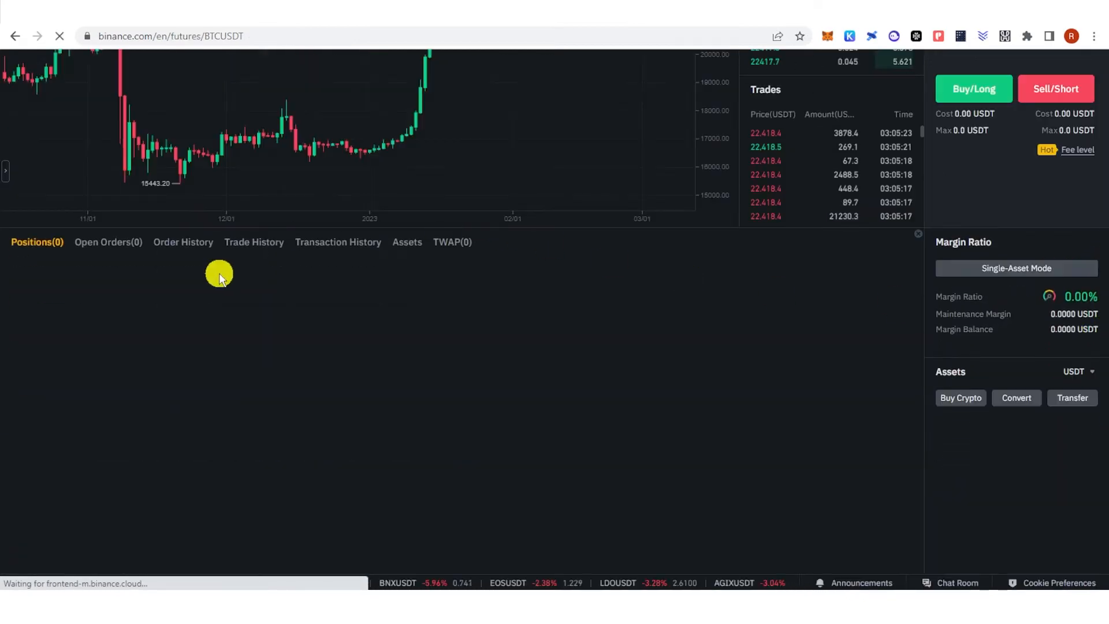
Show futures Trade History for 3 Months, listing LINKUSDT and LDOUSDT trades
click(253, 242)
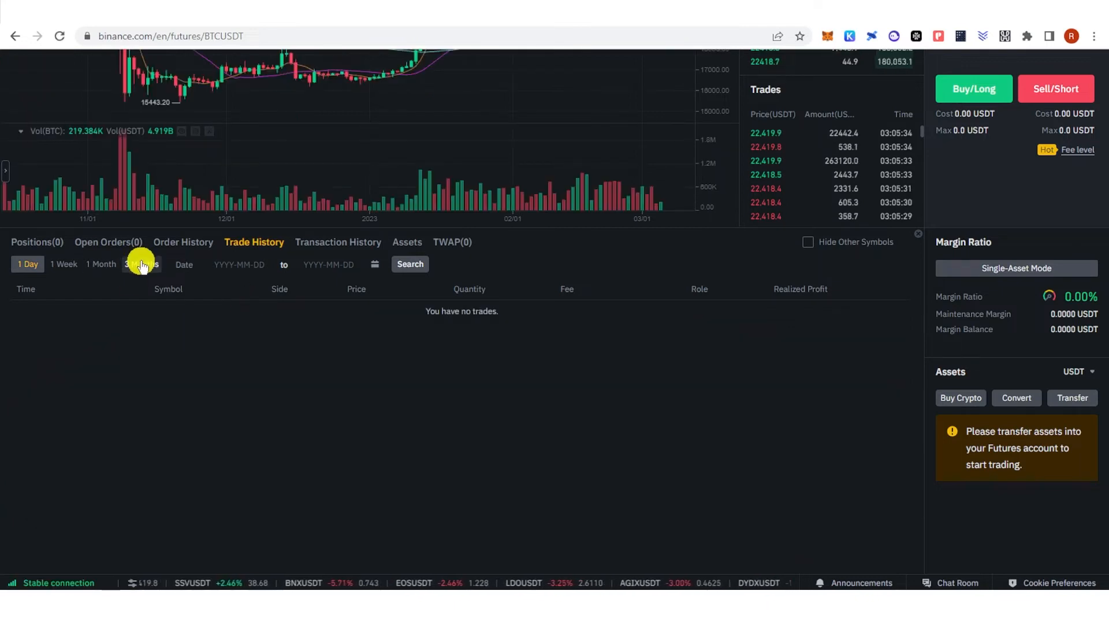
click(141, 264)
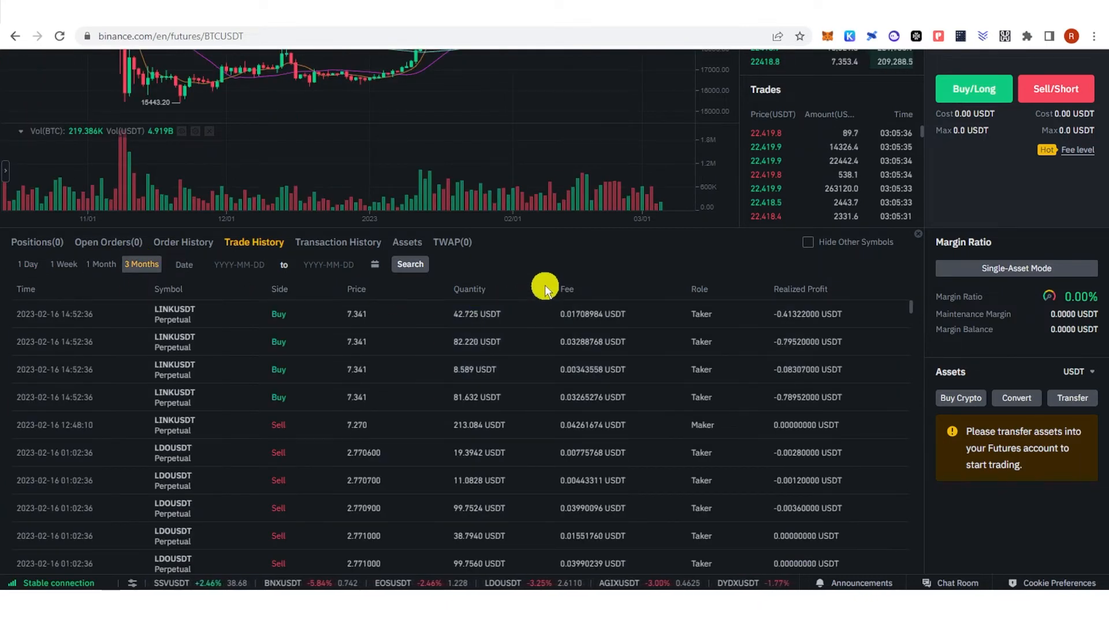
scroll(down, 3)
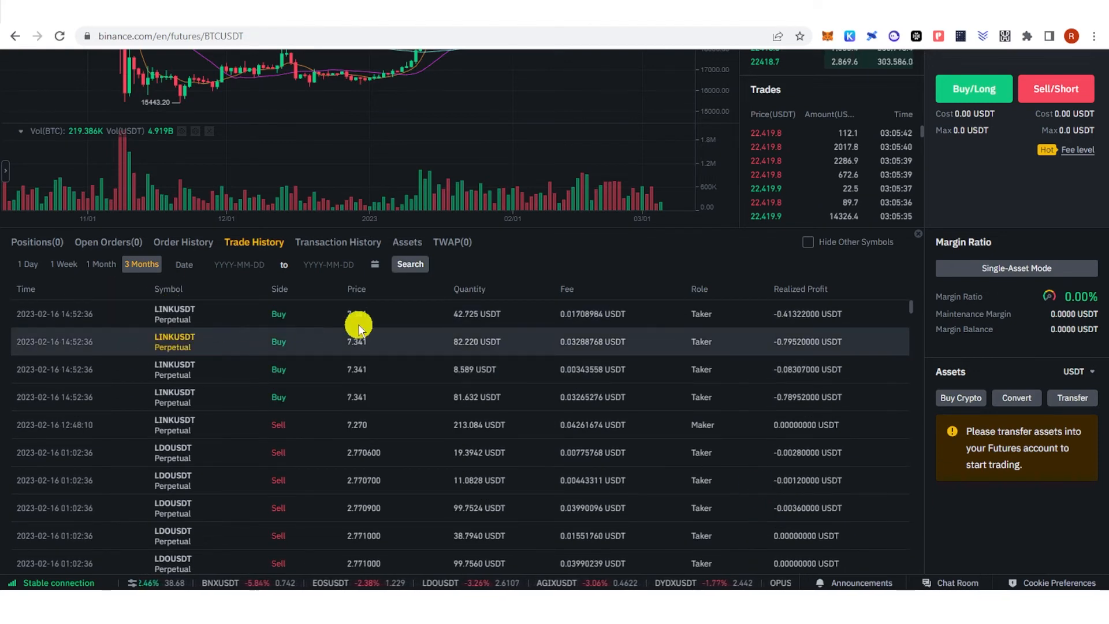
click(409, 264)
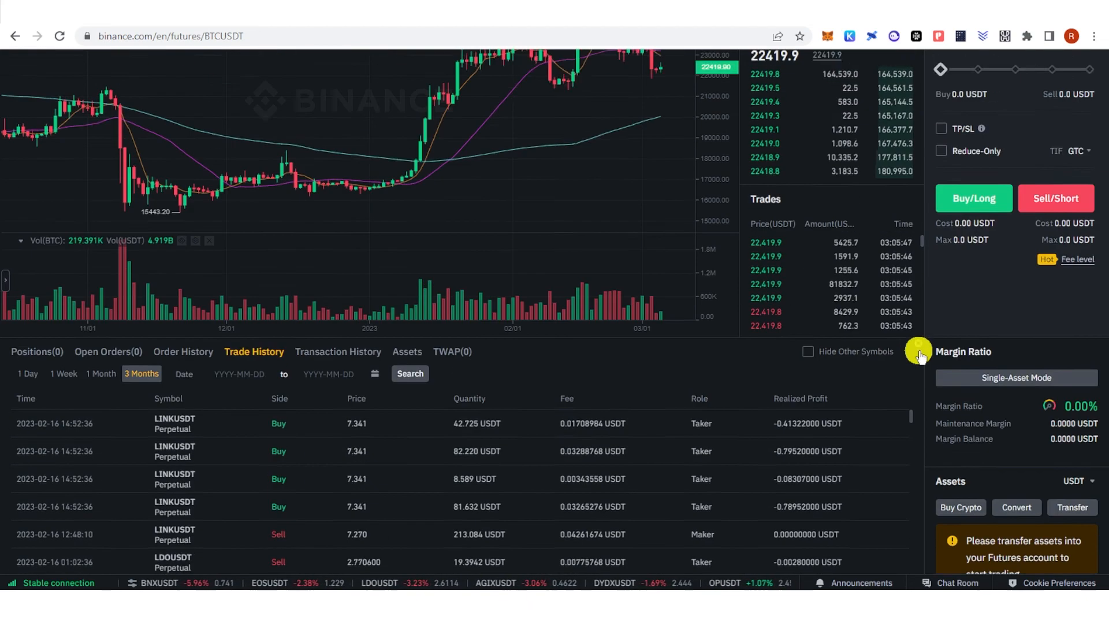
scroll(up, 3)
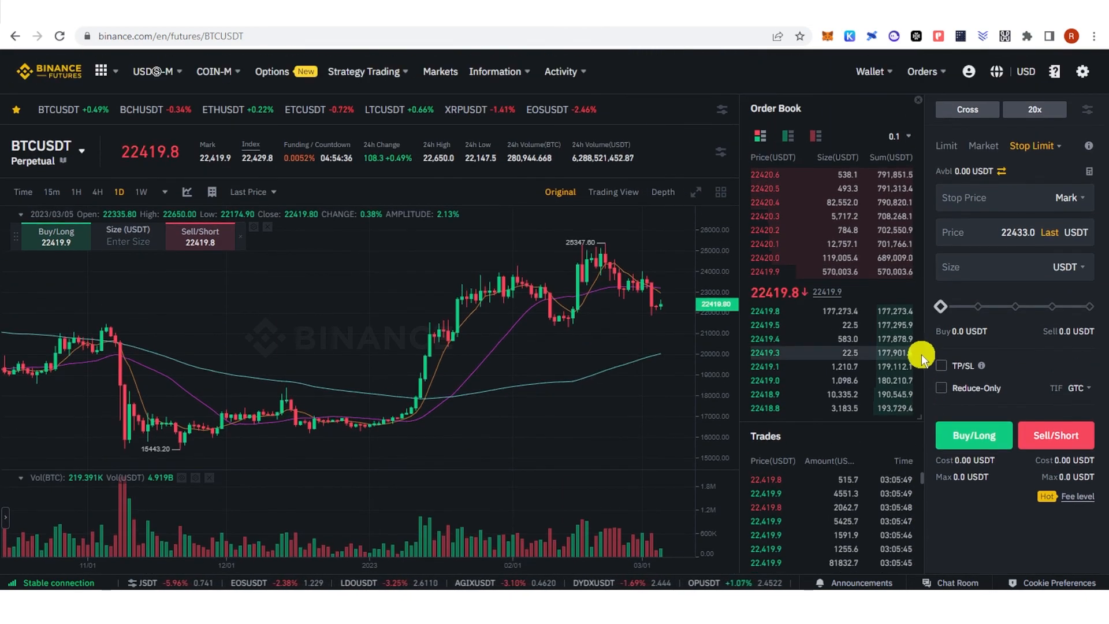